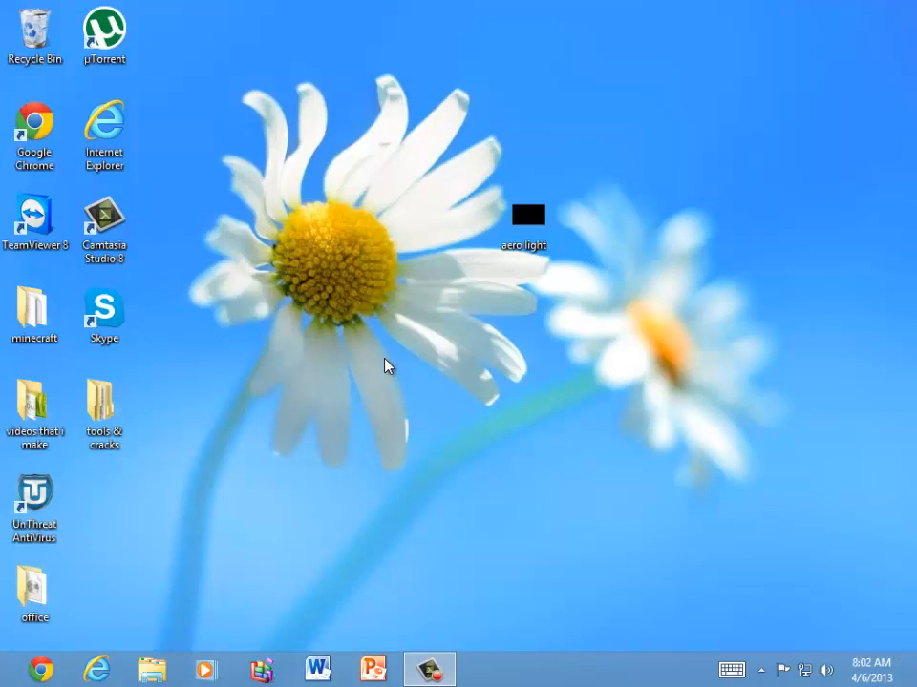
pyautogui.moveTo(328, 256)
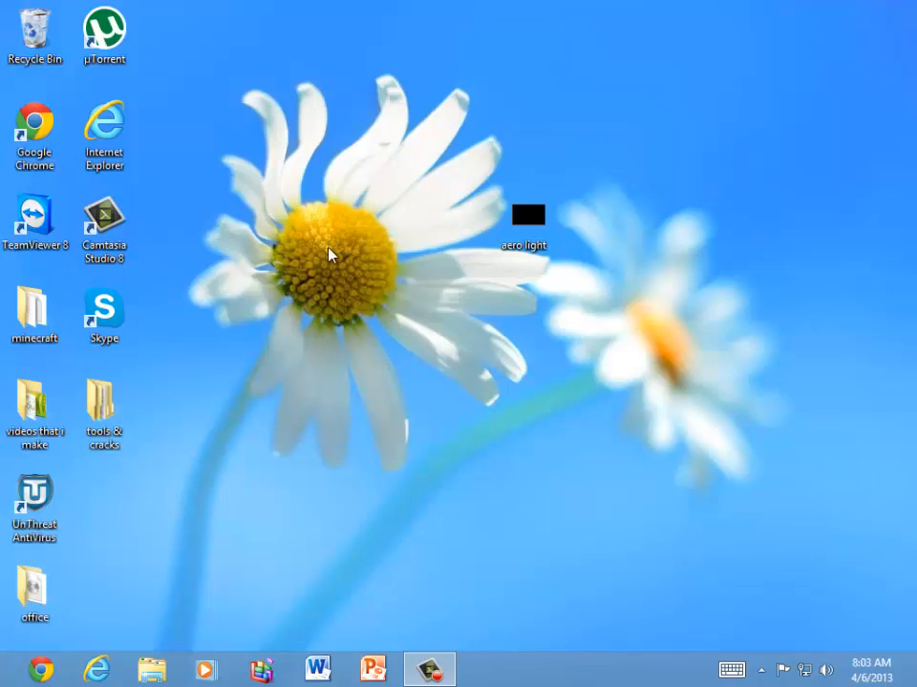
pyautogui.moveTo(430, 336)
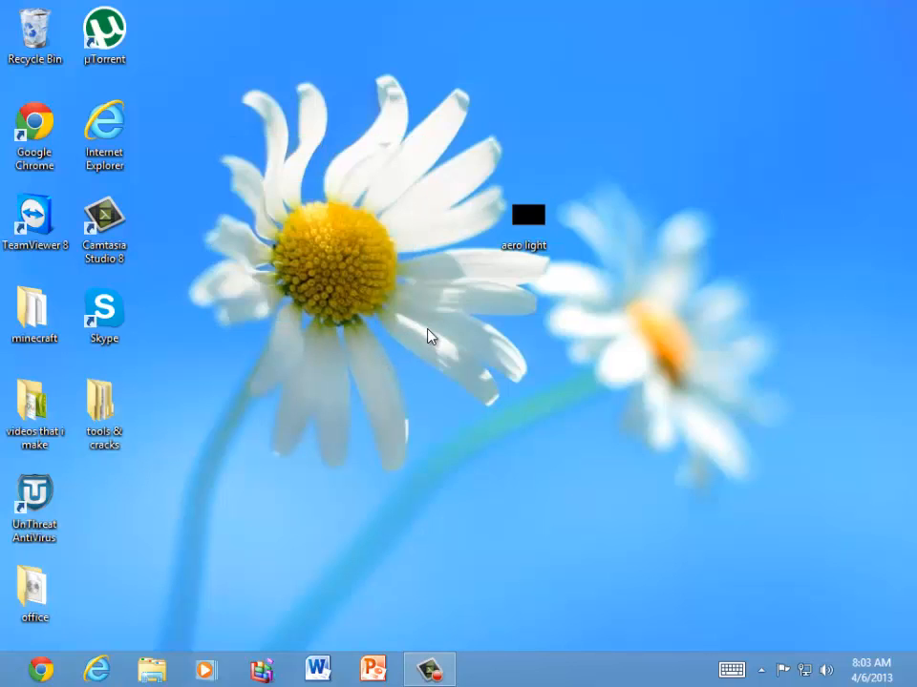
pyautogui.moveTo(430, 244)
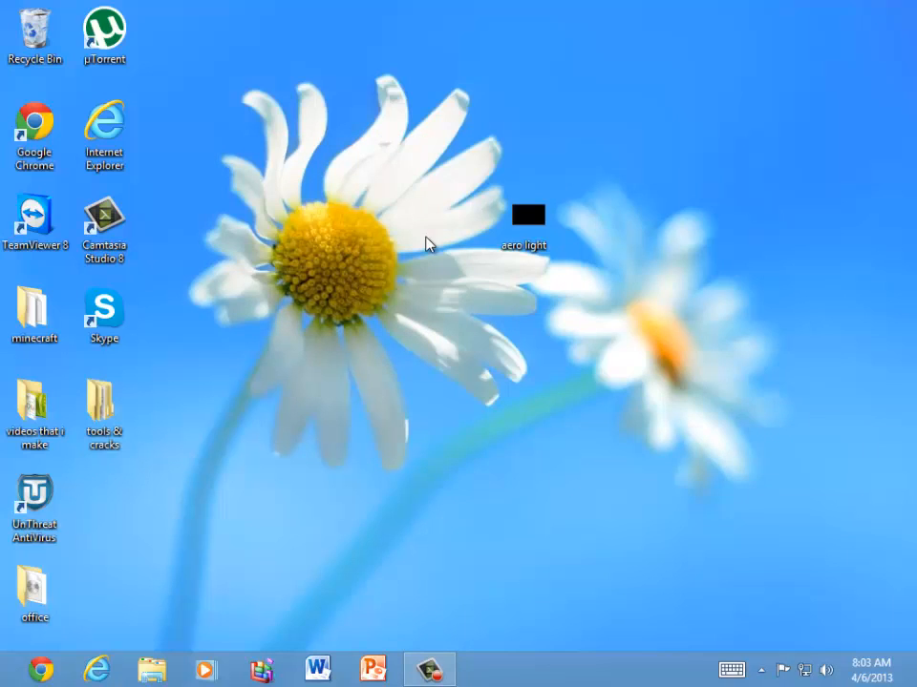
pyautogui.moveTo(419, 15)
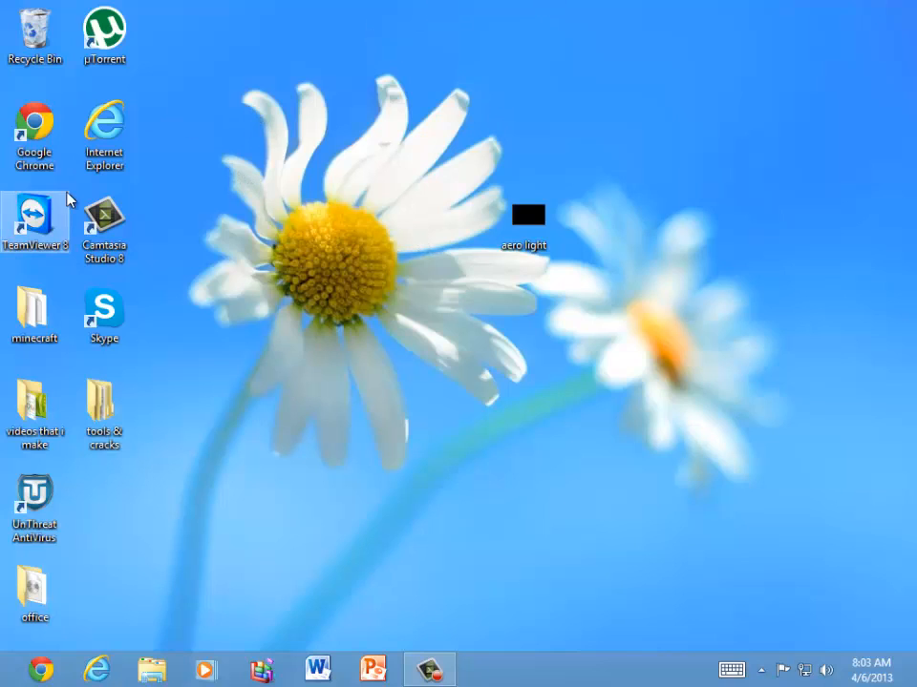
pyautogui.moveTo(264, 233)
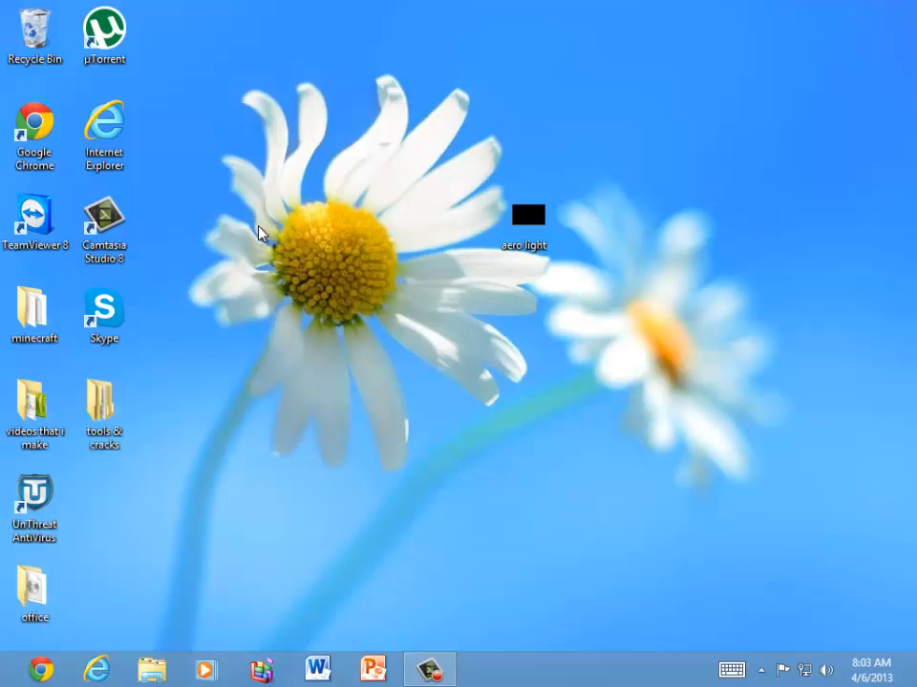
pyautogui.moveTo(401, 304)
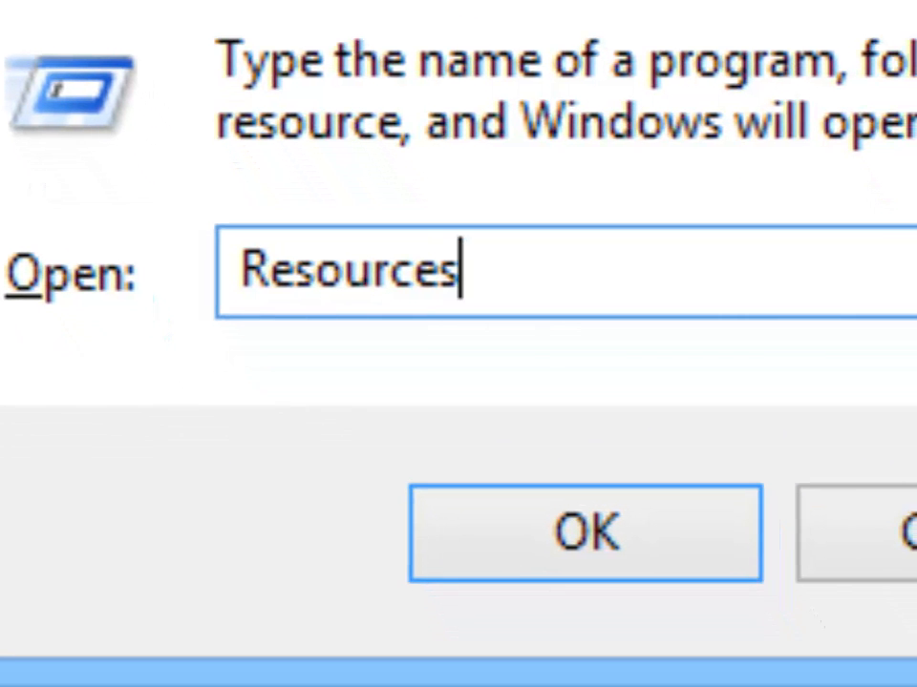
# Navigate into the Themes folder inside the Windows Resources folder.
pyautogui.click(584, 533)
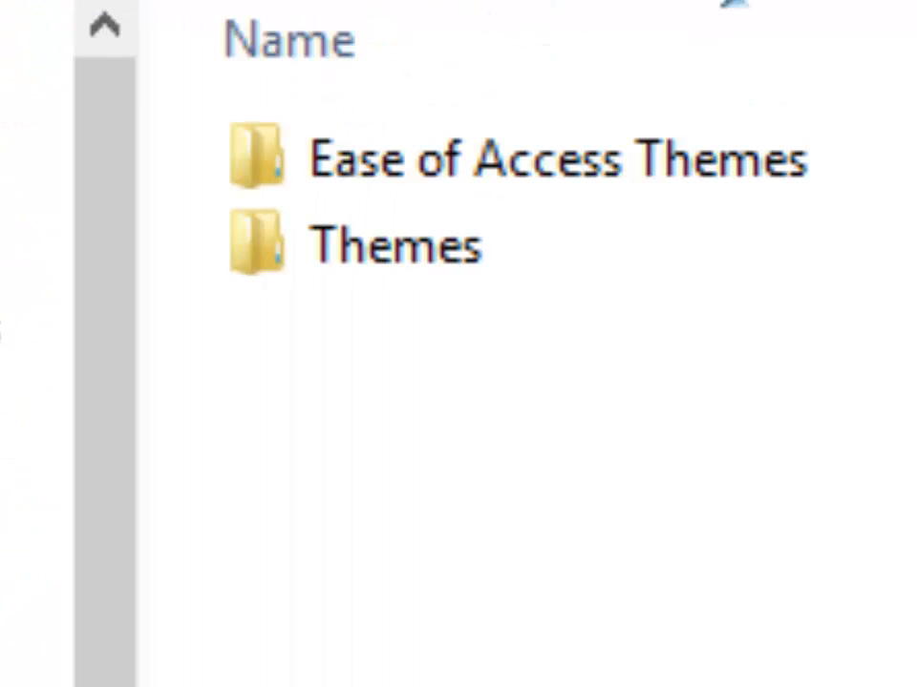
pyautogui.click(393, 246)
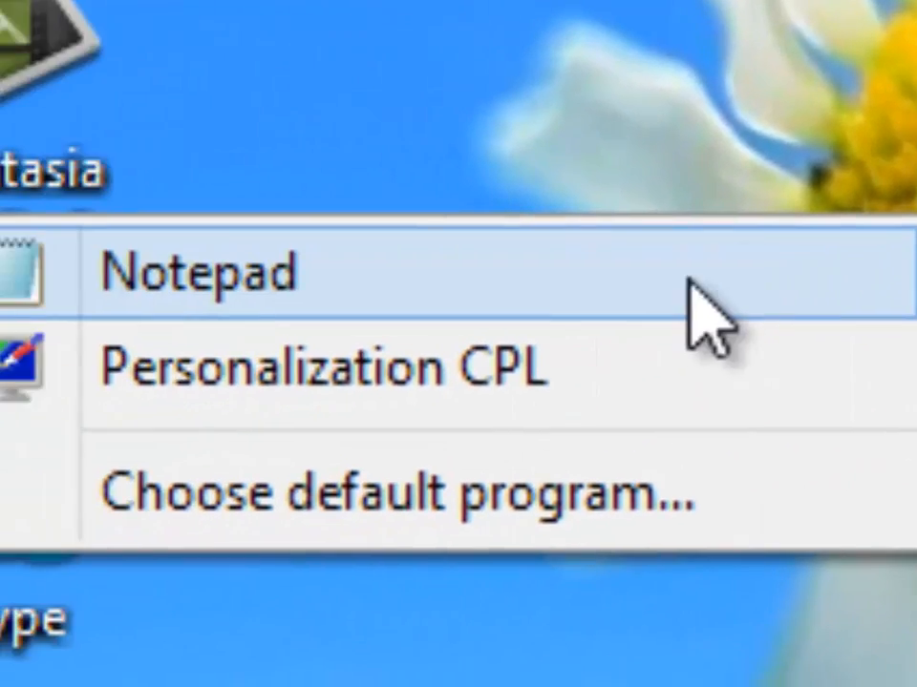
# Edit the theme file in Notepad so its visual style path uses Aerolight.msstyles.
pyautogui.click(195, 271)
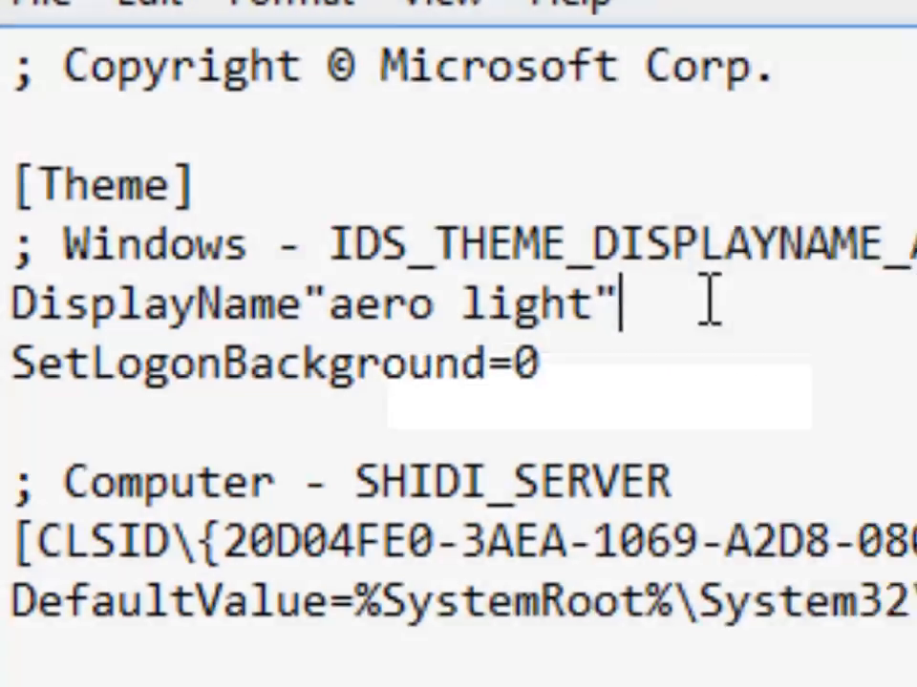
pyautogui.scroll(-3)
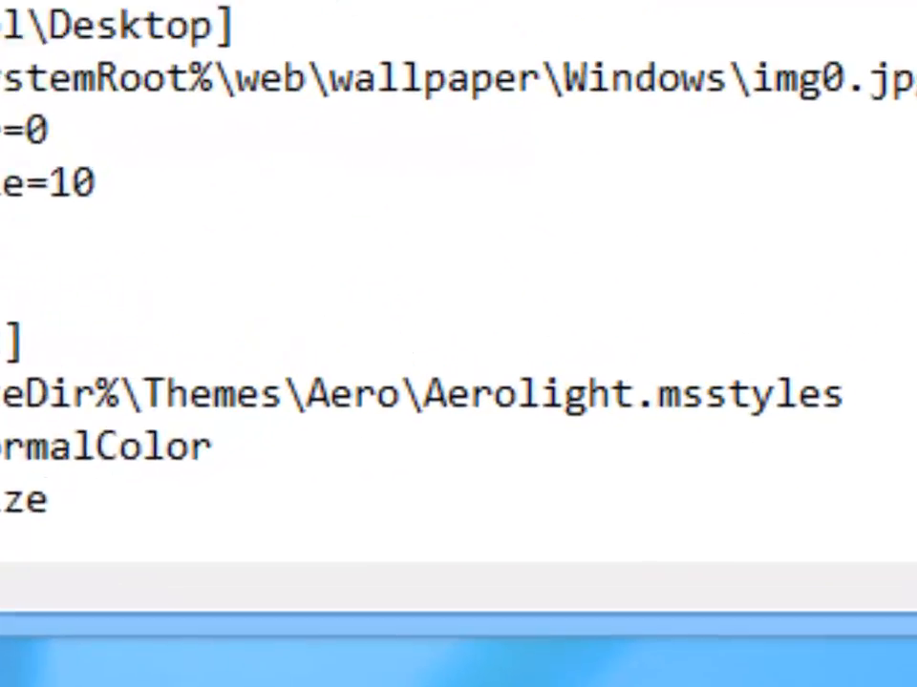
pyautogui.doubleClick(439, 393)
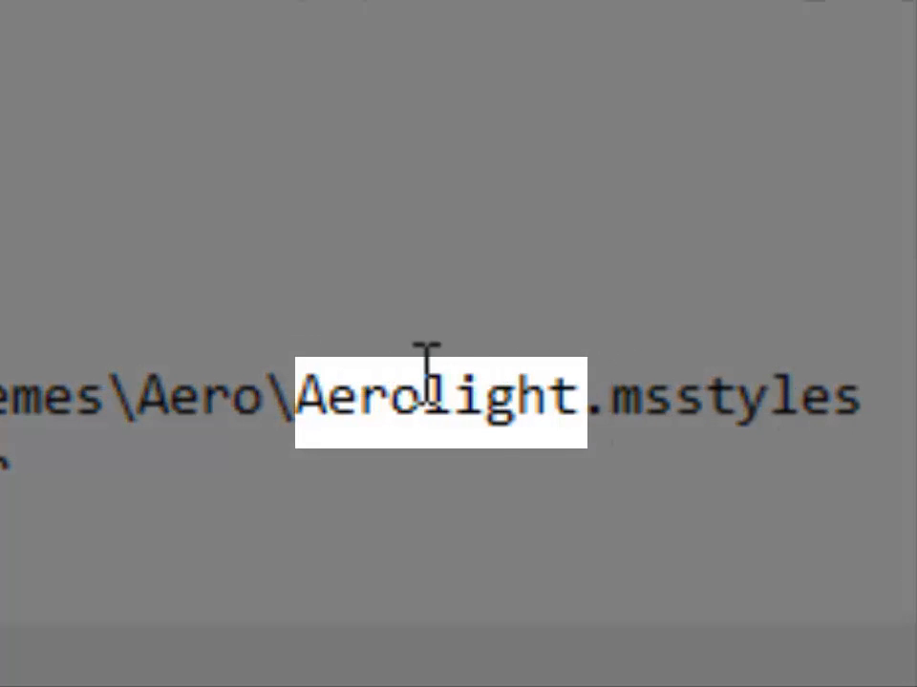
pyautogui.doubleClick(487, 393)
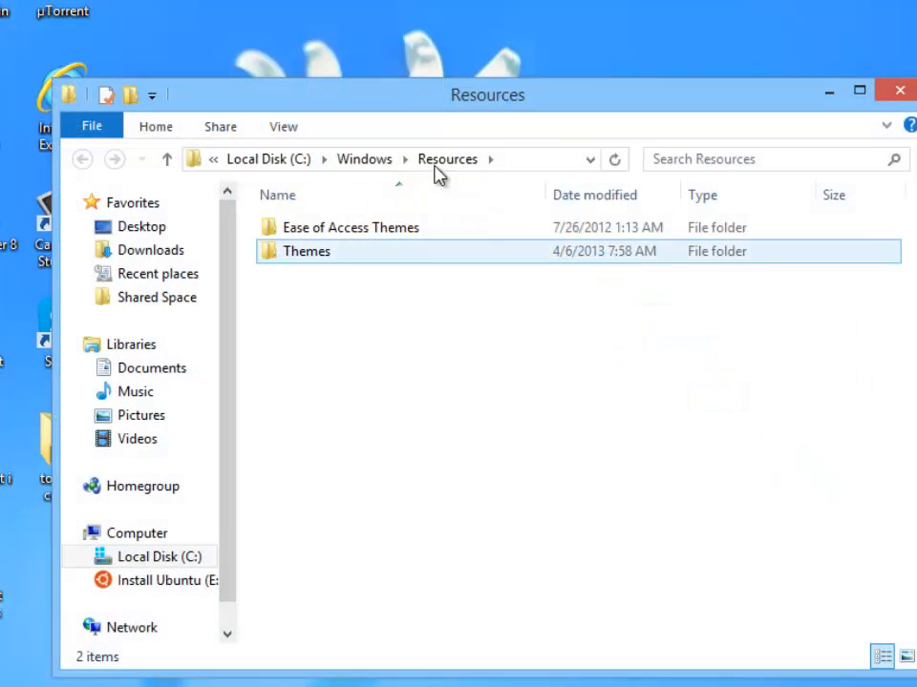
# Apply the 'aero light' theme by launching its file from the desktop.
pyautogui.doubleClick(306, 251)
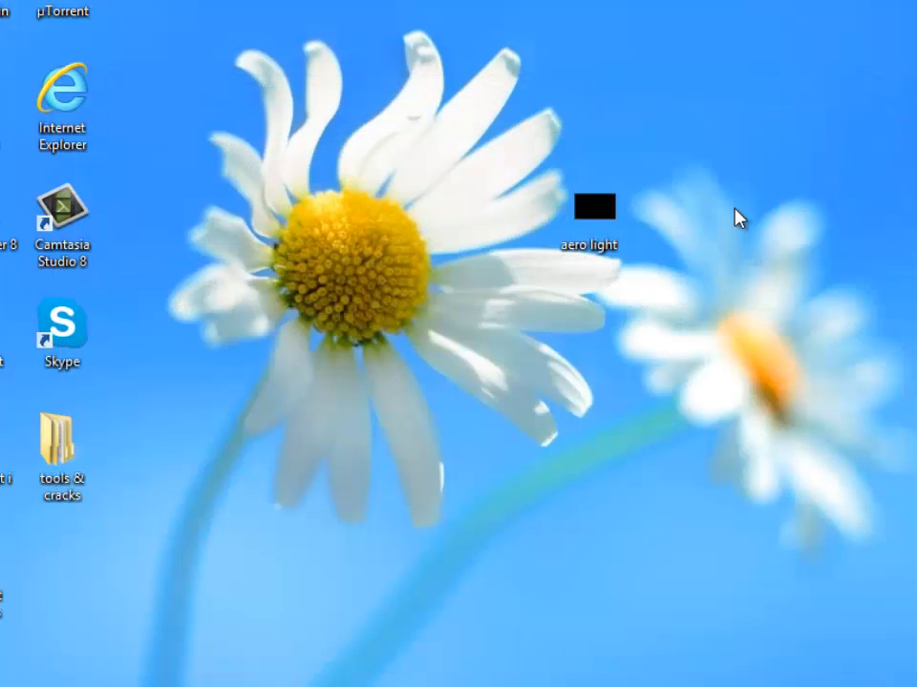
pyautogui.click(592, 207)
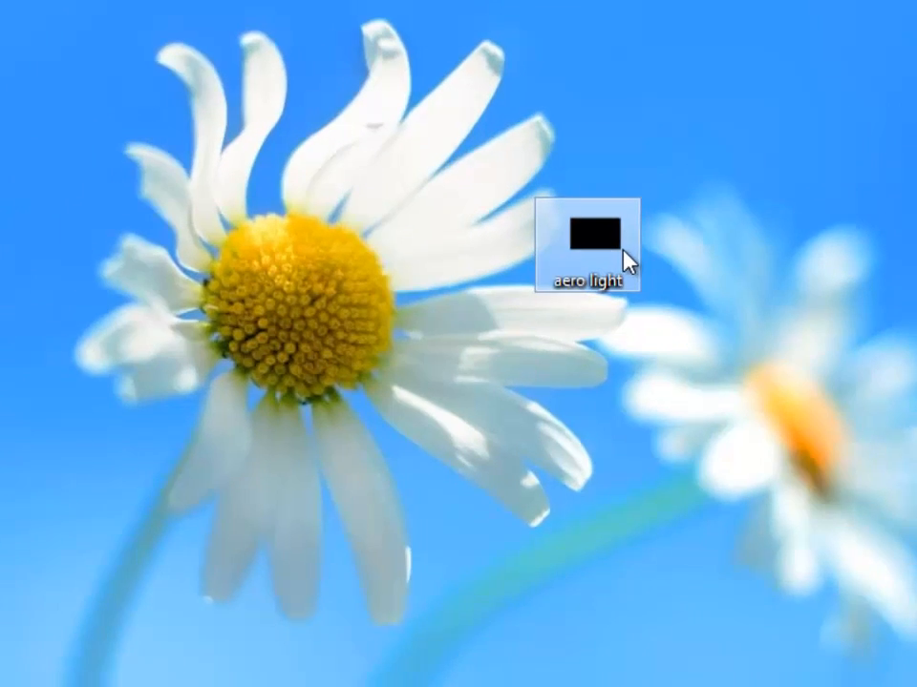
pyautogui.rightClick(592, 238)
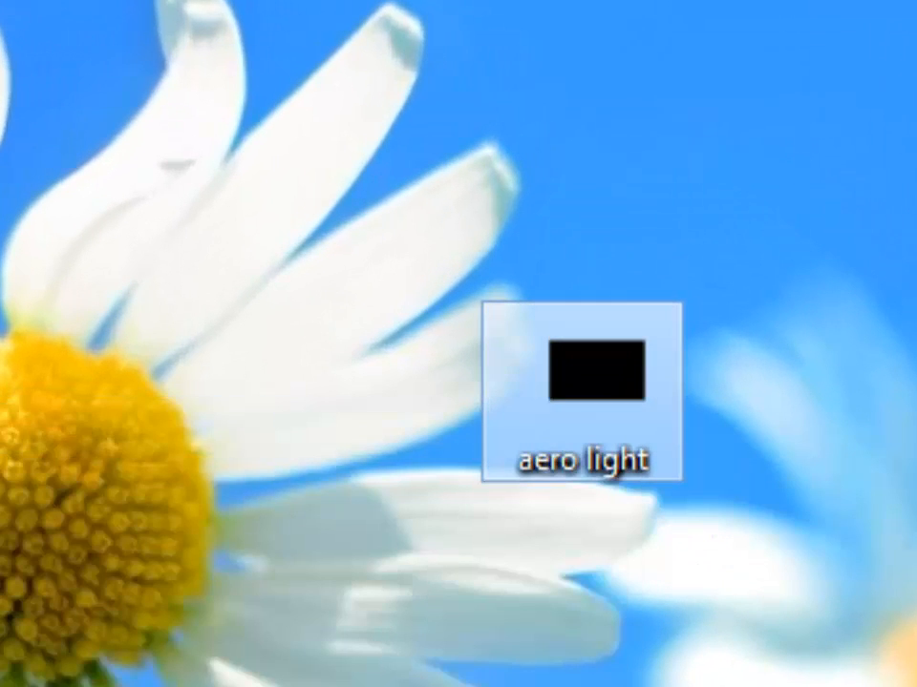
pyautogui.doubleClick(572, 372)
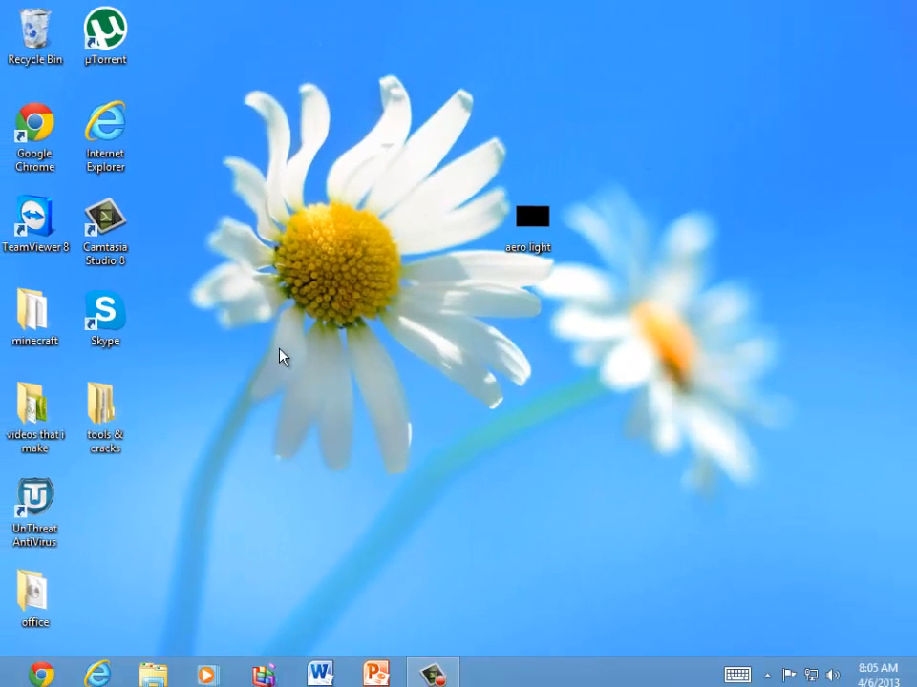
pyautogui.moveTo(468, 455)
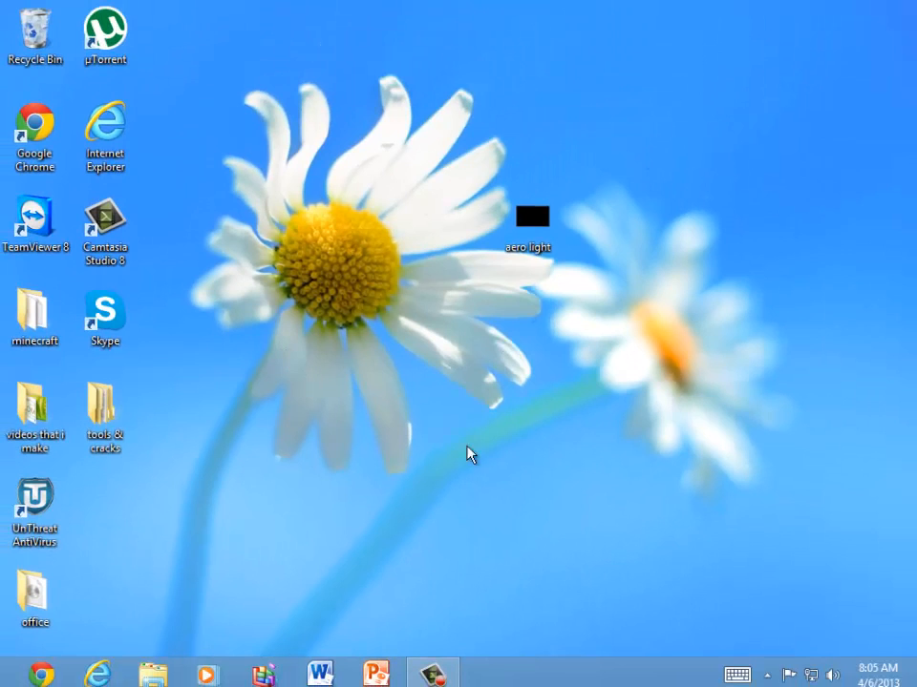